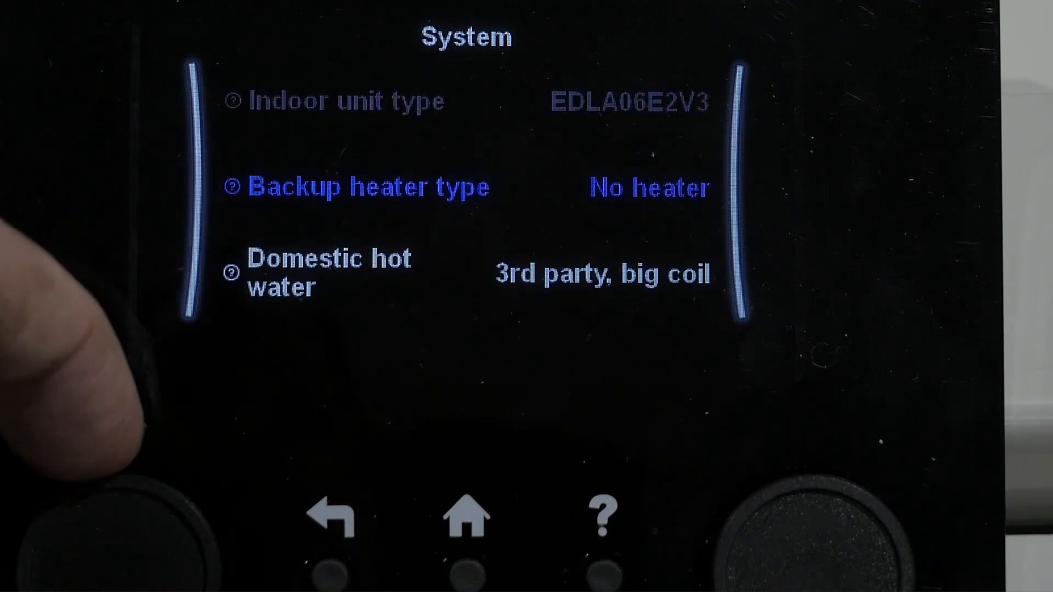
Step: Set Backup heater type to No heater and Domestic hot water to 3rd party, big coil
scroll("down", 3)
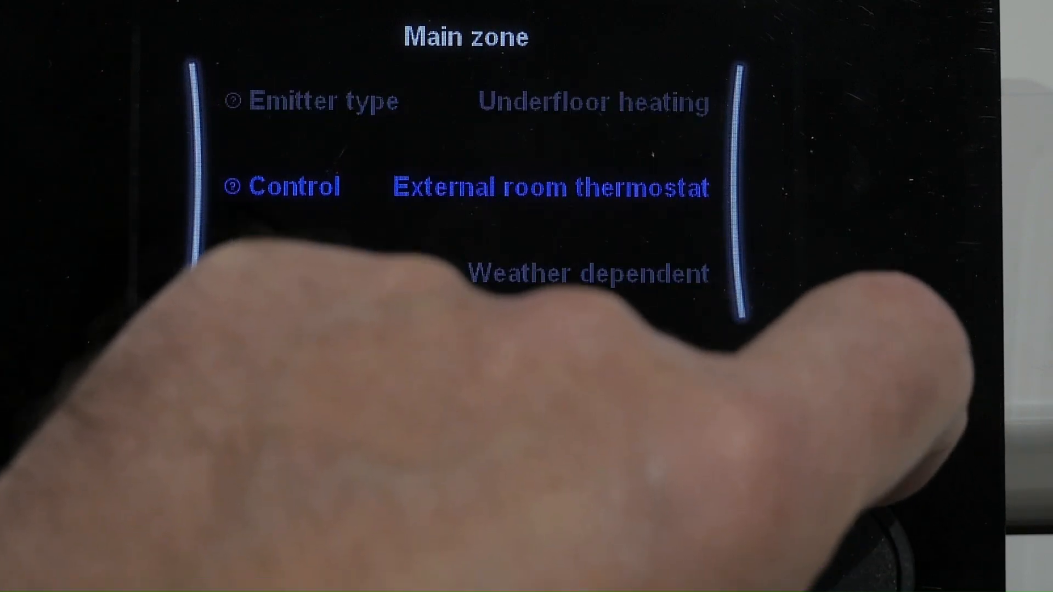
Step: Set Main zone emitters to Underfloor heating, External room thermostat control, weather-dependent setpoint
left_click(550, 188)
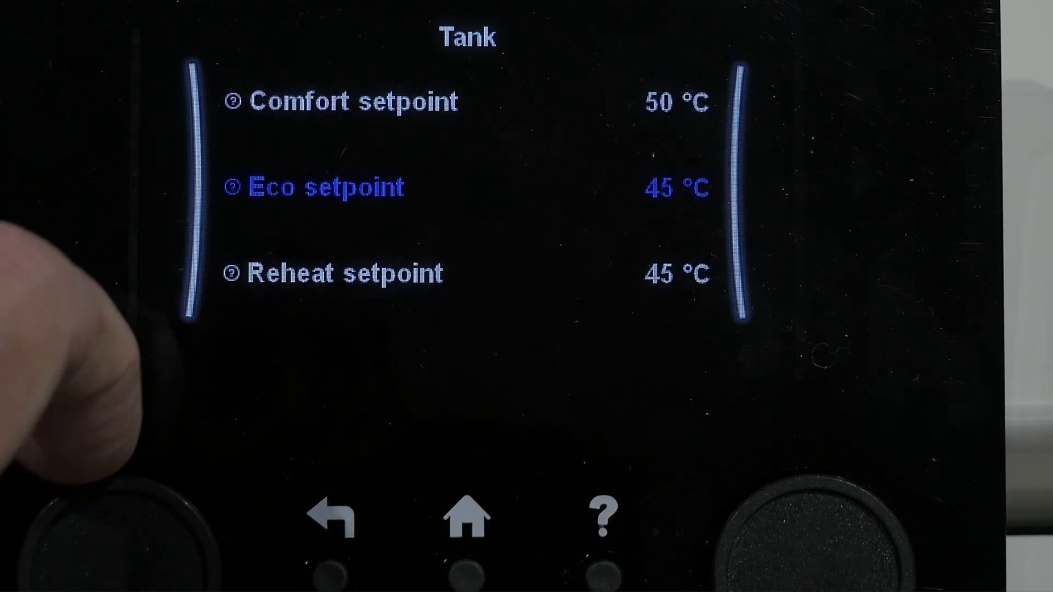
Step: Set tank Comfort 50 °C, Eco and Reheat 45 °C, and Hysteresis 10 °C
scroll("down", 3)
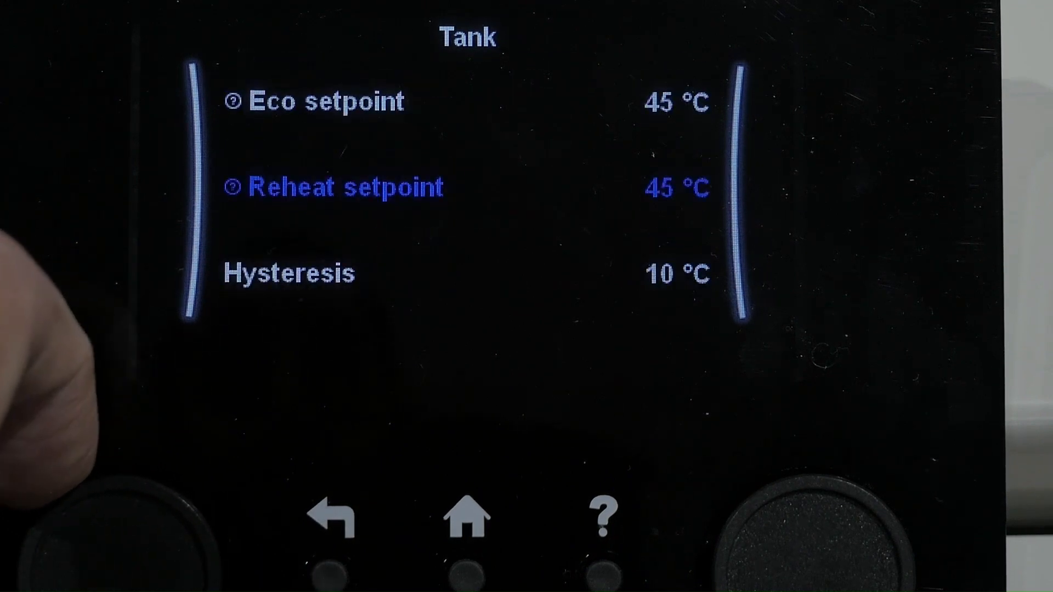